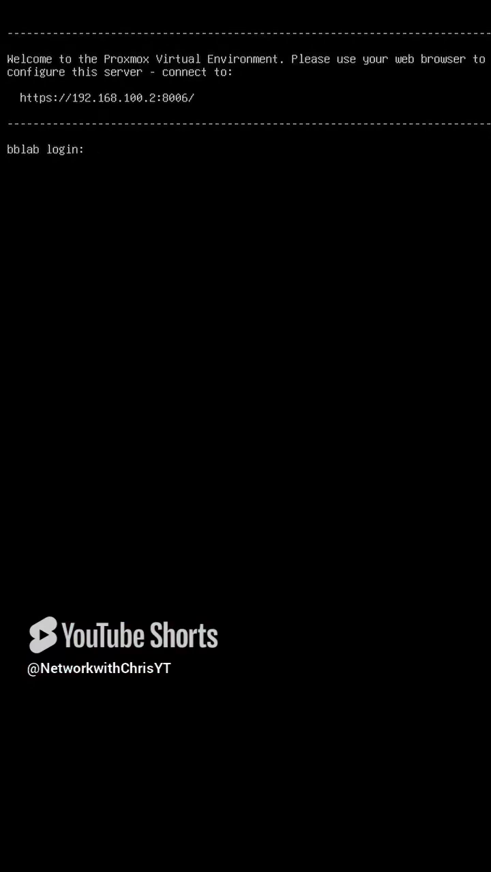
Log in to the Proxmox host console as root
text(root)
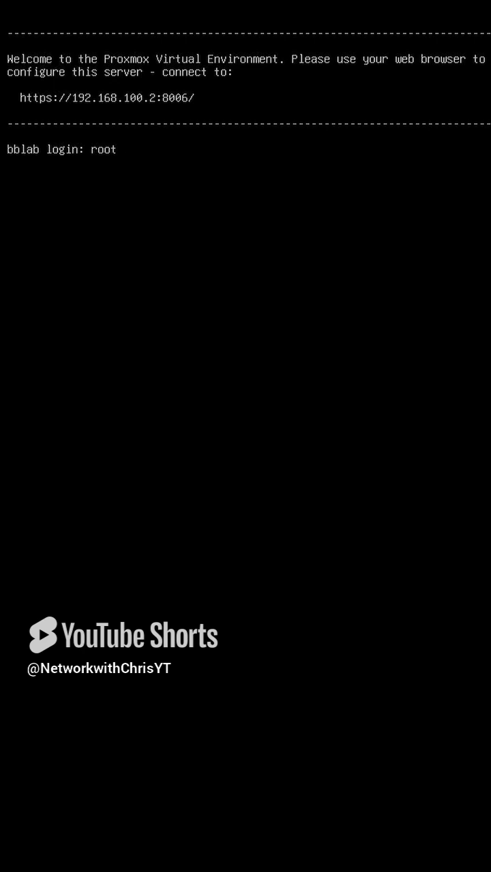
key(Return)
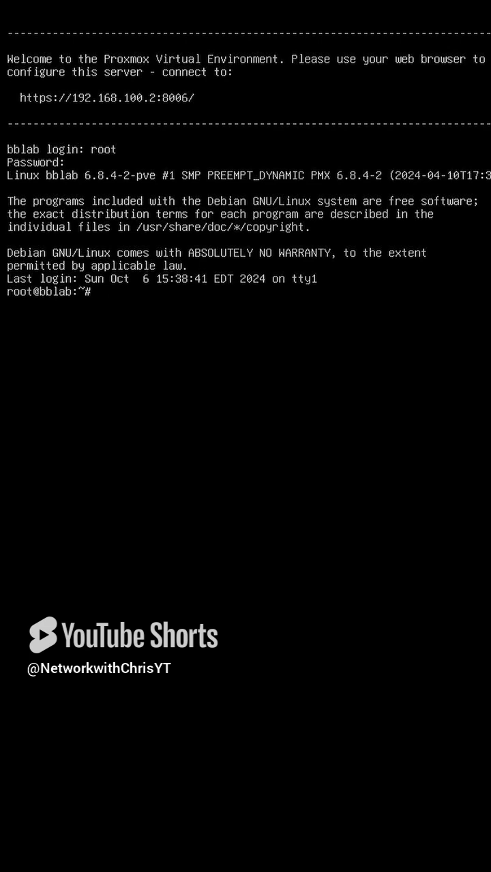
Run nano on /etc/network/interfaces to edit the host network configuration
text(nano /)
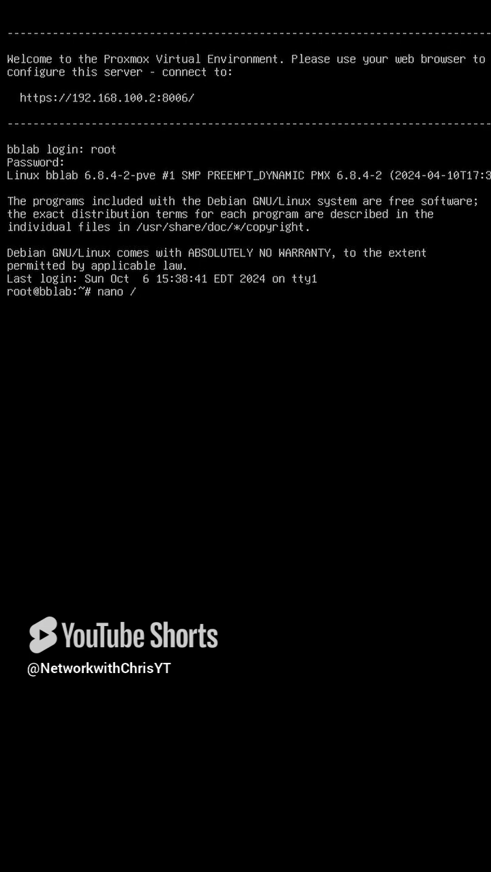
text(etc/)
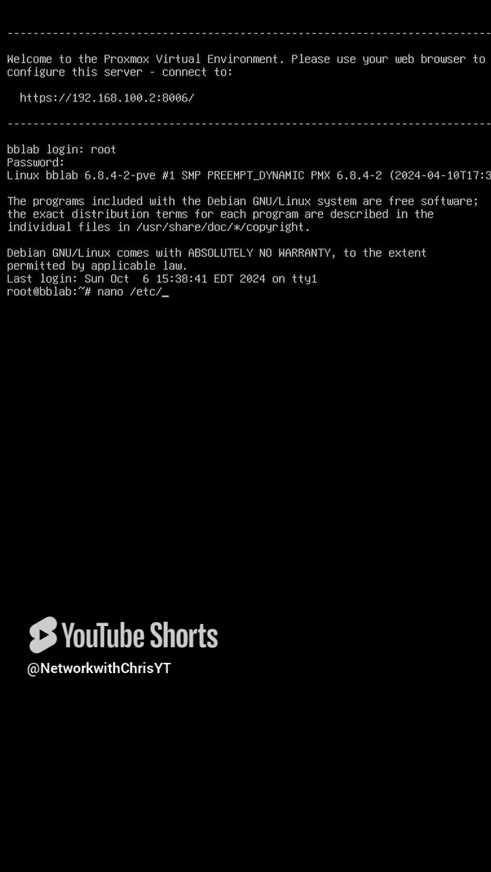
text(n)
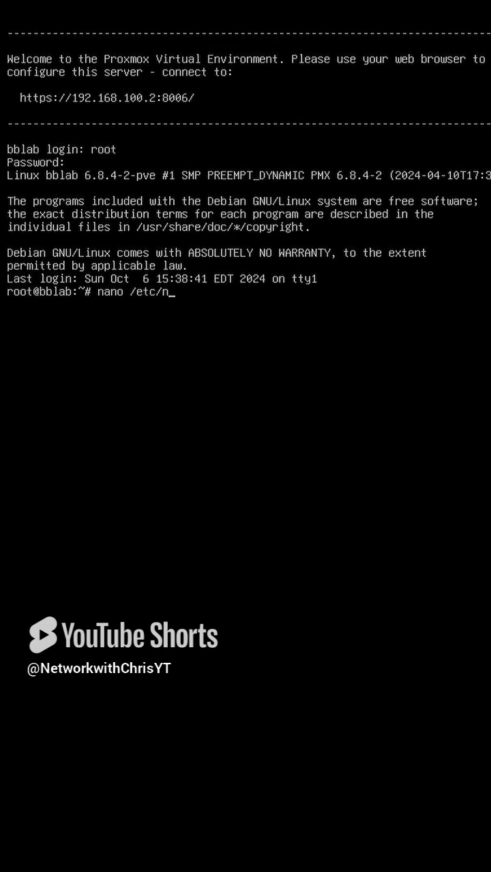
text(etwor)
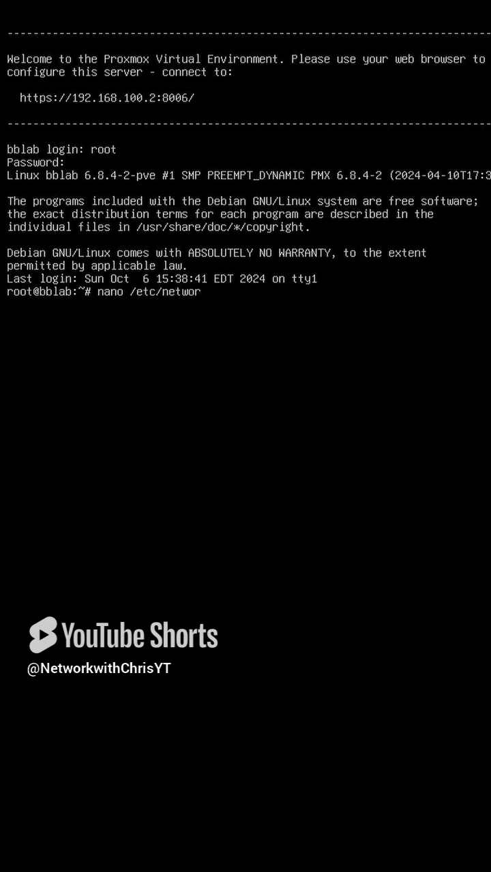
text(k/int)
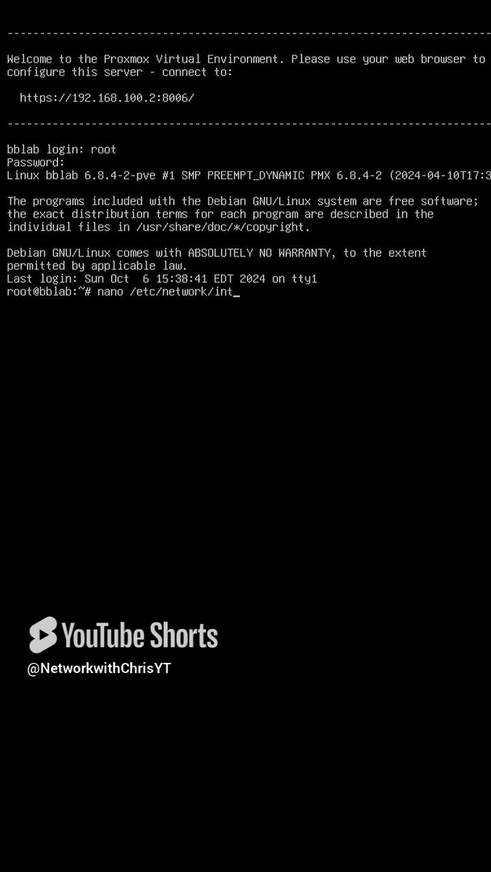
text(erface)
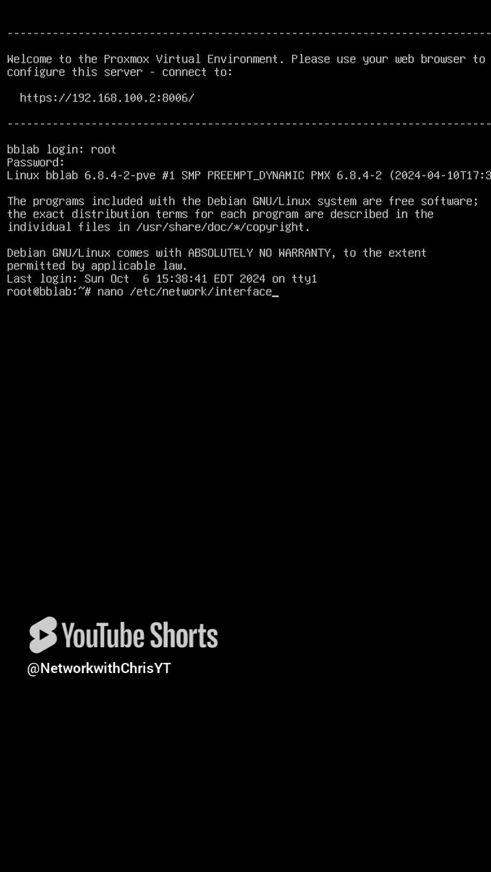
key(Return)
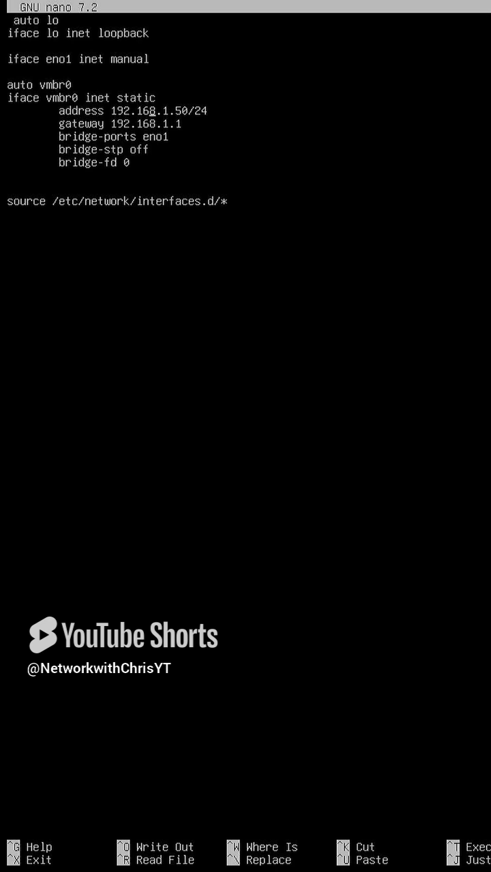
Replace the vmbr0 host number 50 with 140, giving 192.168.1.140/24
key(BackSpace)
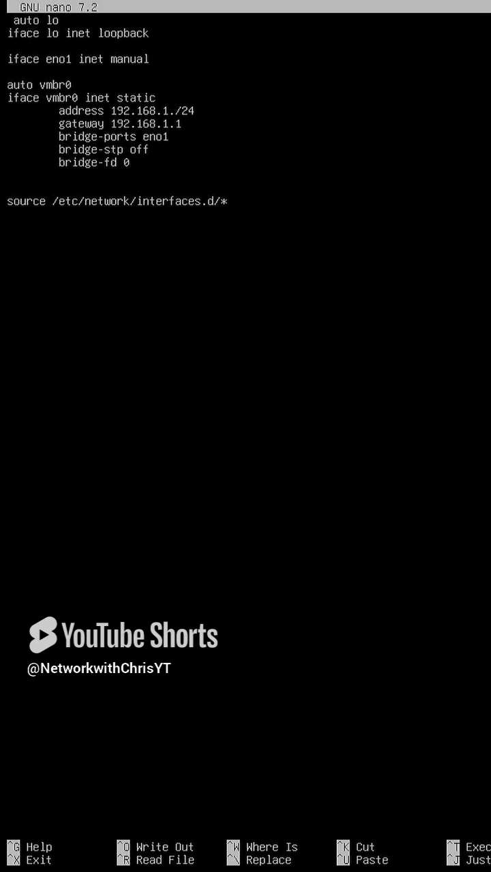
text(140)
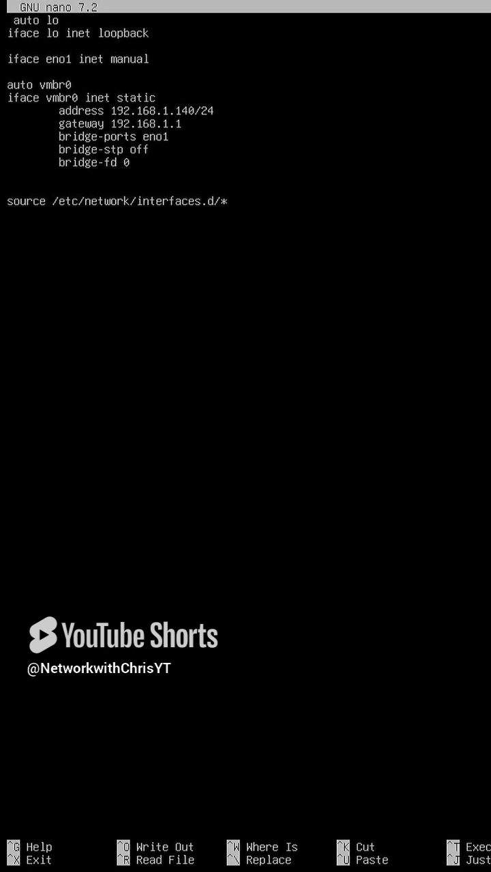